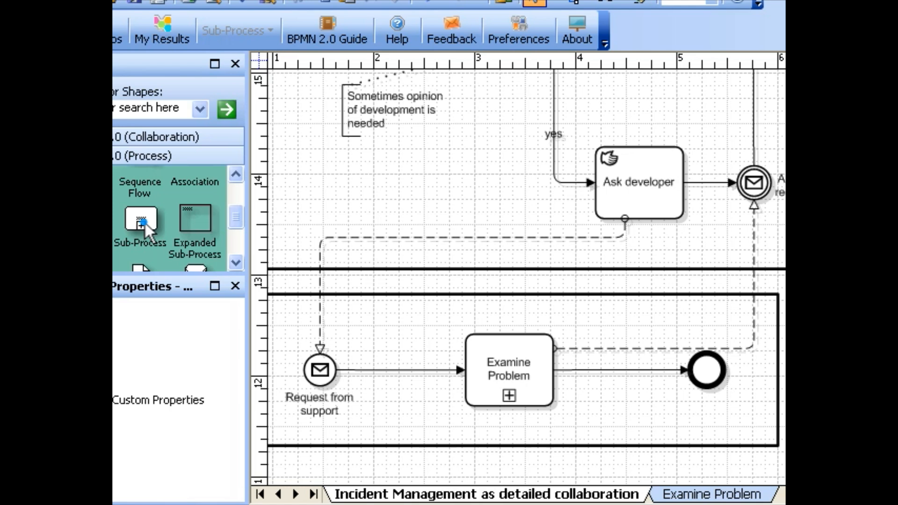
Step: Place a collapsed Sub-Process shape in the upper lane and name it 'Check issue'
click(141, 221)
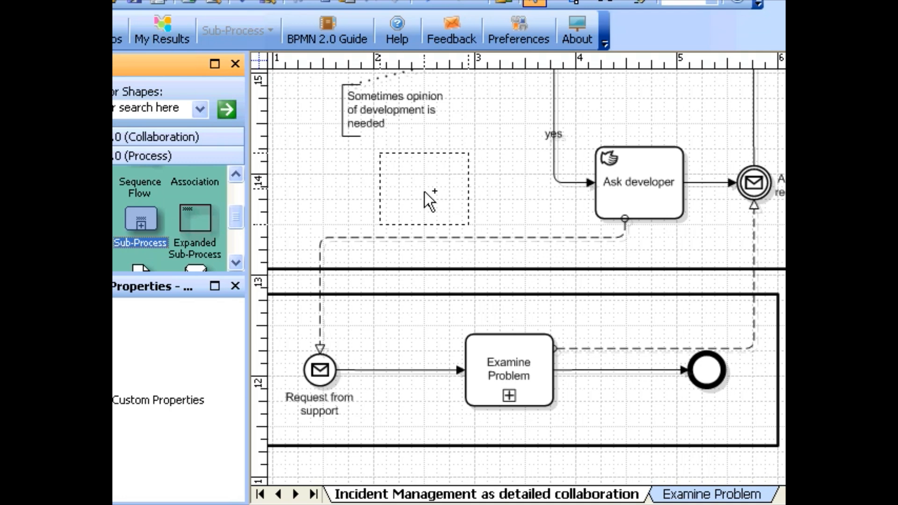
text(Check issue)
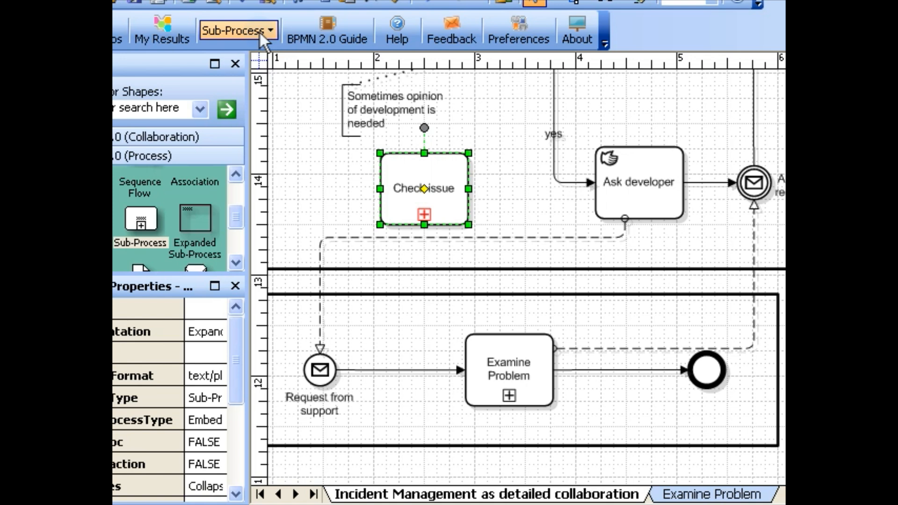
click(238, 30)
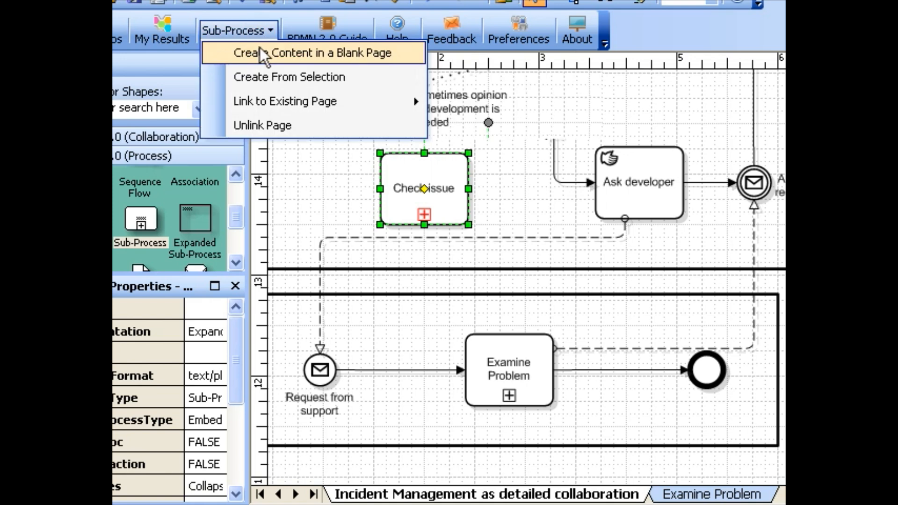
click(308, 52)
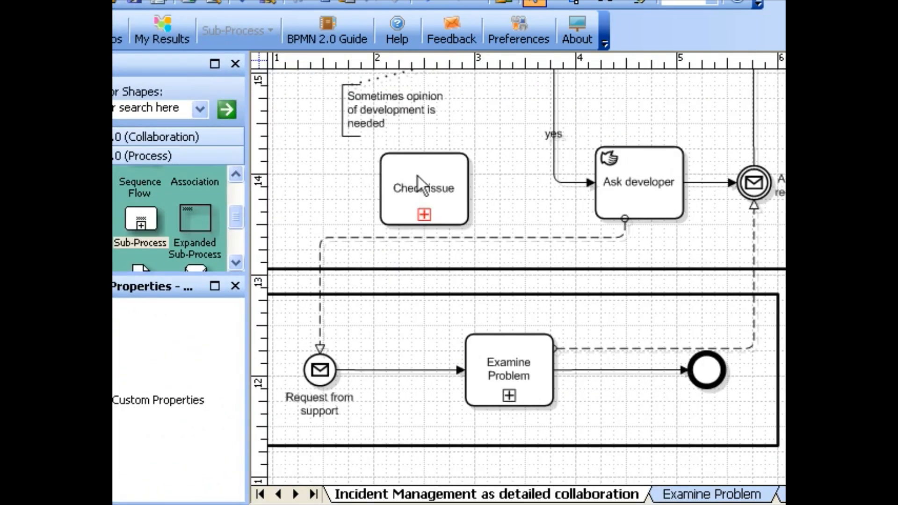
click(423, 188)
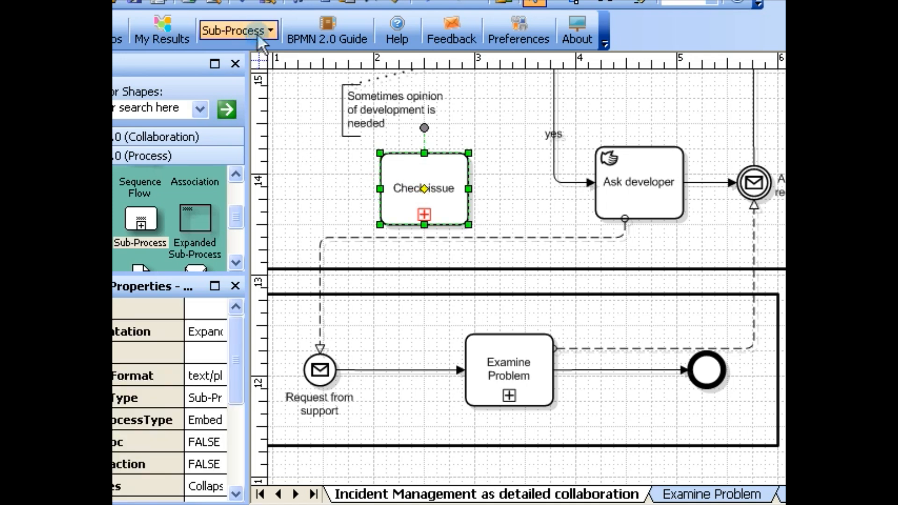
Step: Link Check issue to the existing Examine Problem page via Sub-Process > Link to Existing Page
click(237, 29)
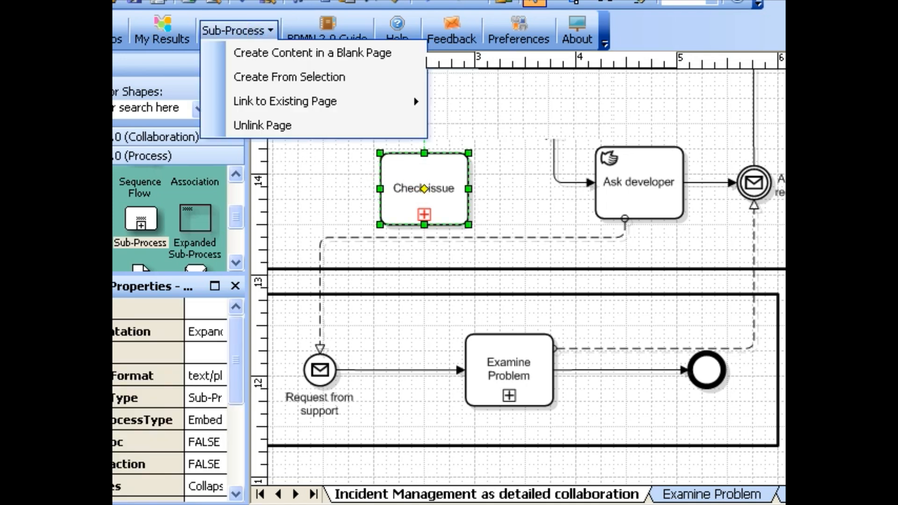
mouse_move(284, 101)
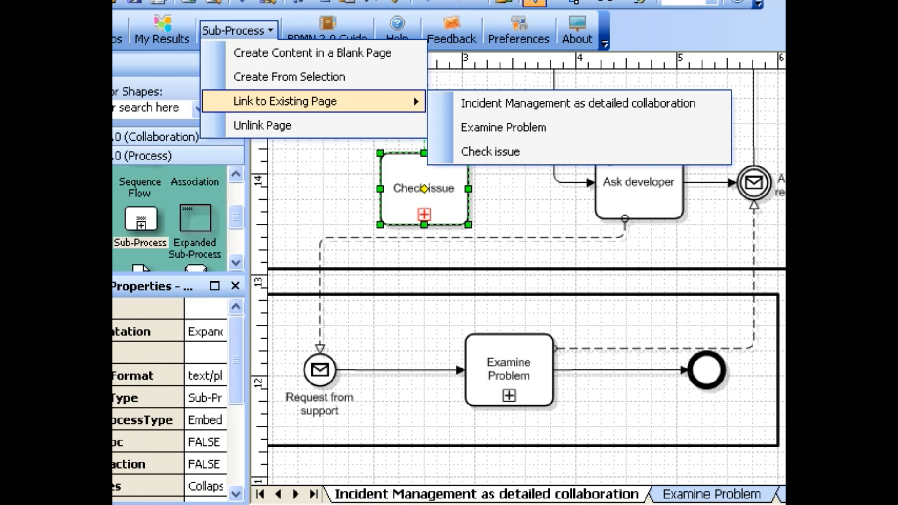
mouse_move(495, 132)
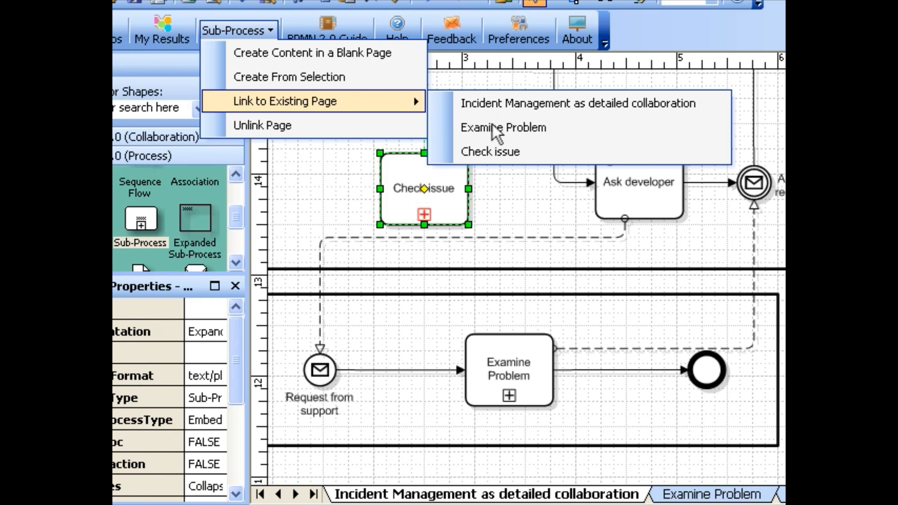
click(503, 127)
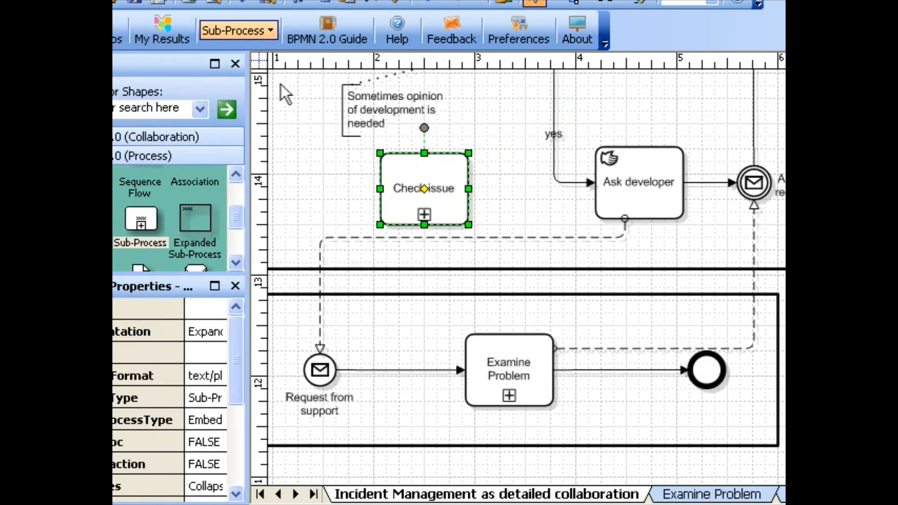
click(236, 30)
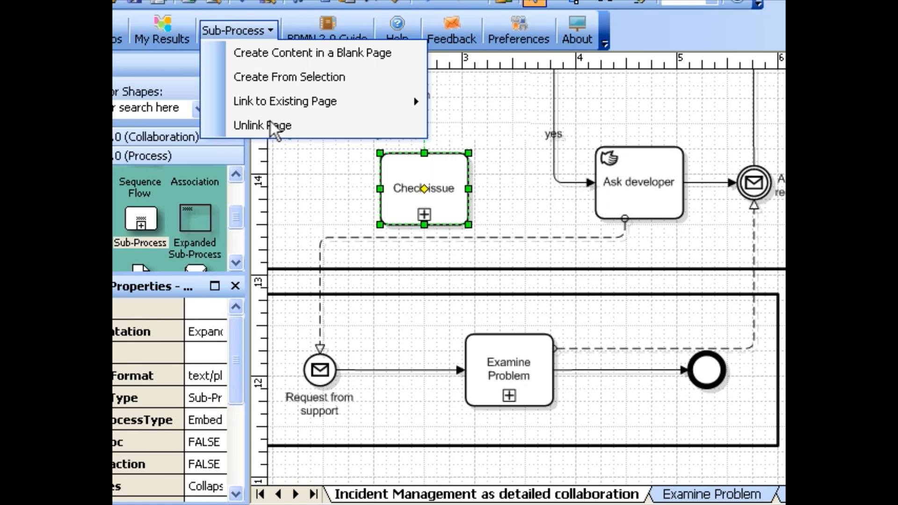
mouse_move(262, 124)
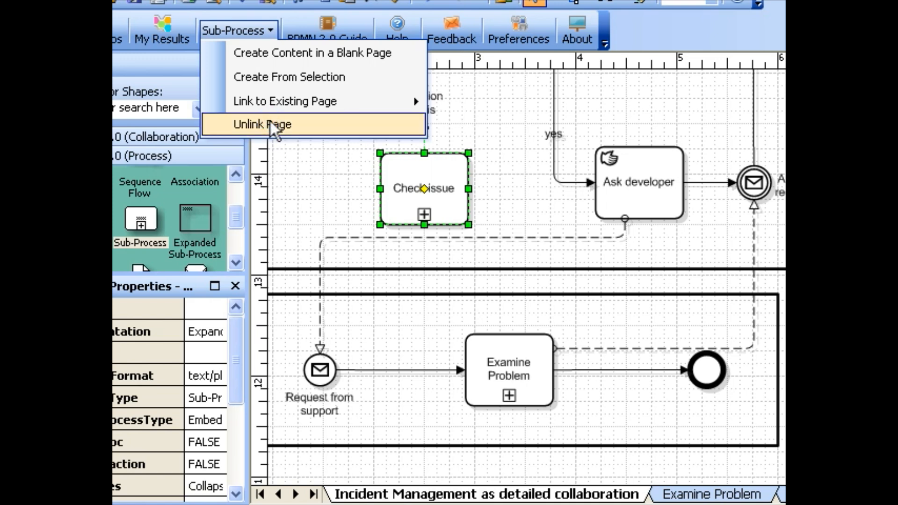
Step: Unlink Check issue from its page, then bring up options for the Examine Problem page tab
click(262, 124)
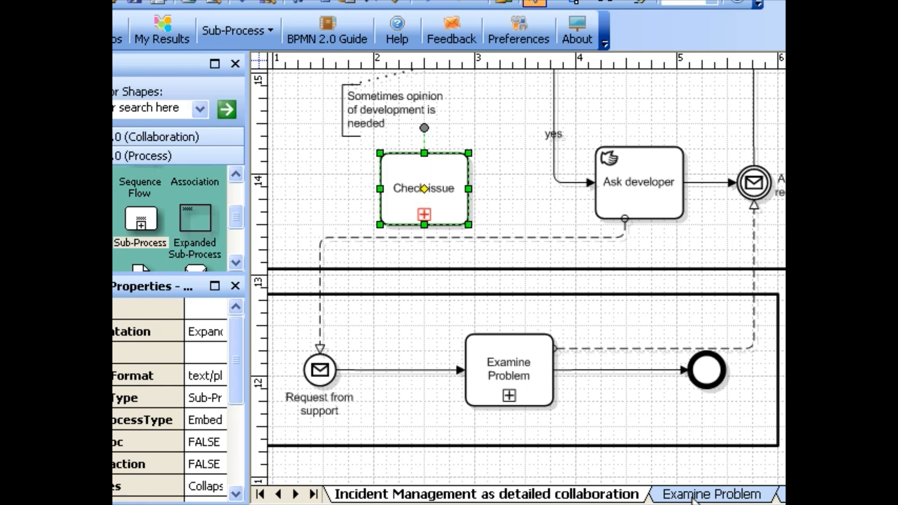
right_click(710, 494)
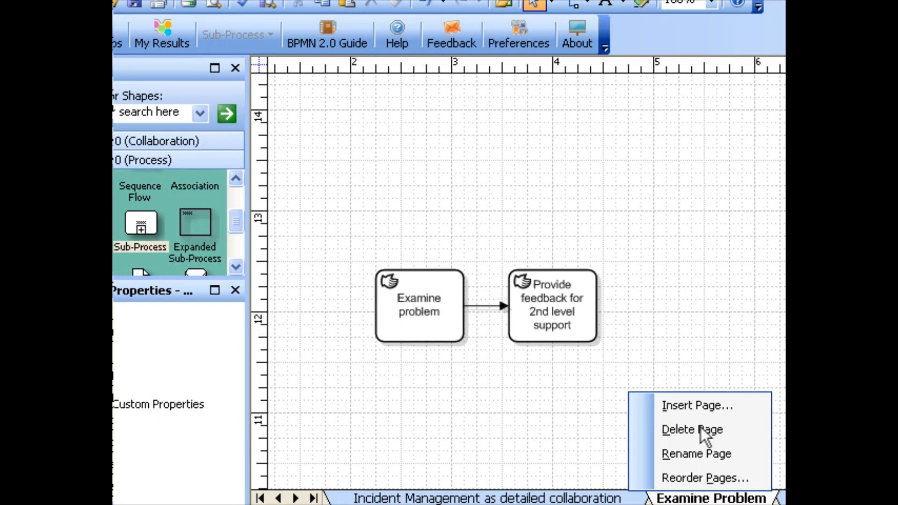